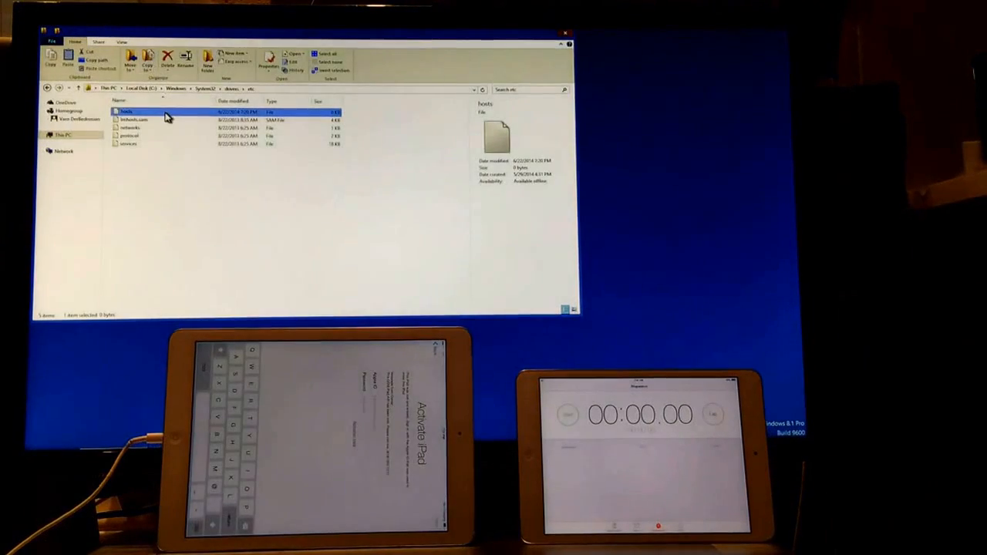
Step: Open the hosts file in Notepad, then close the empty file
double_click(125, 112)
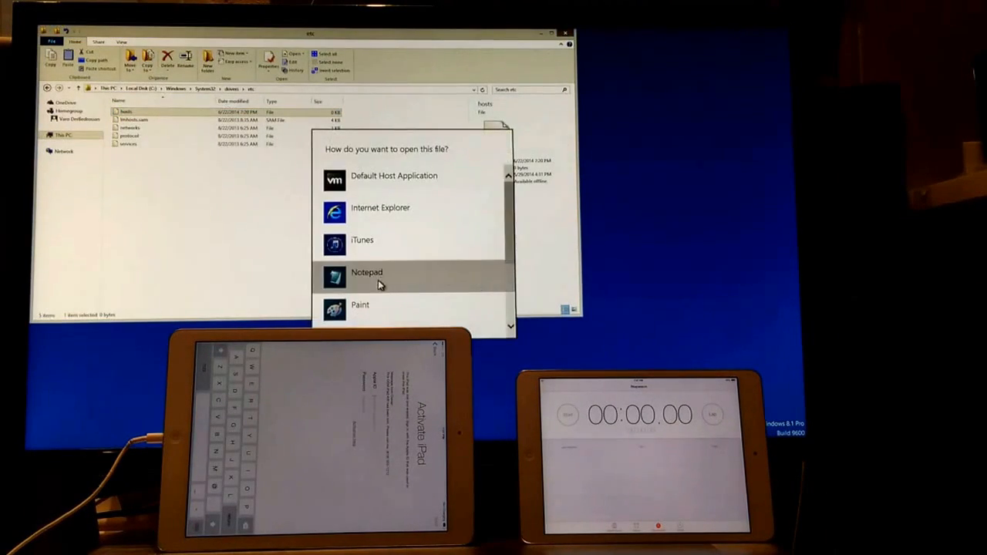
left_click(366, 276)
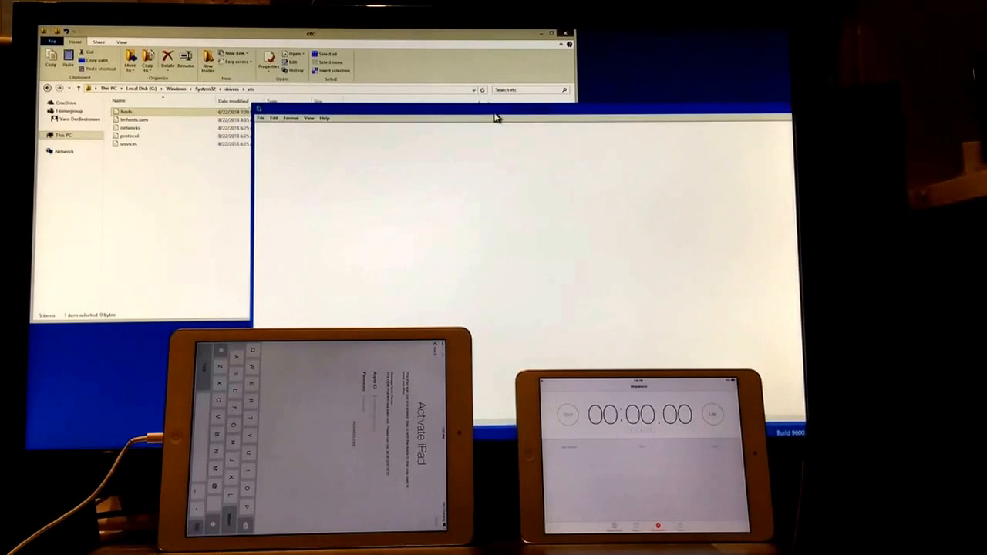
mouse_move(640, 104)
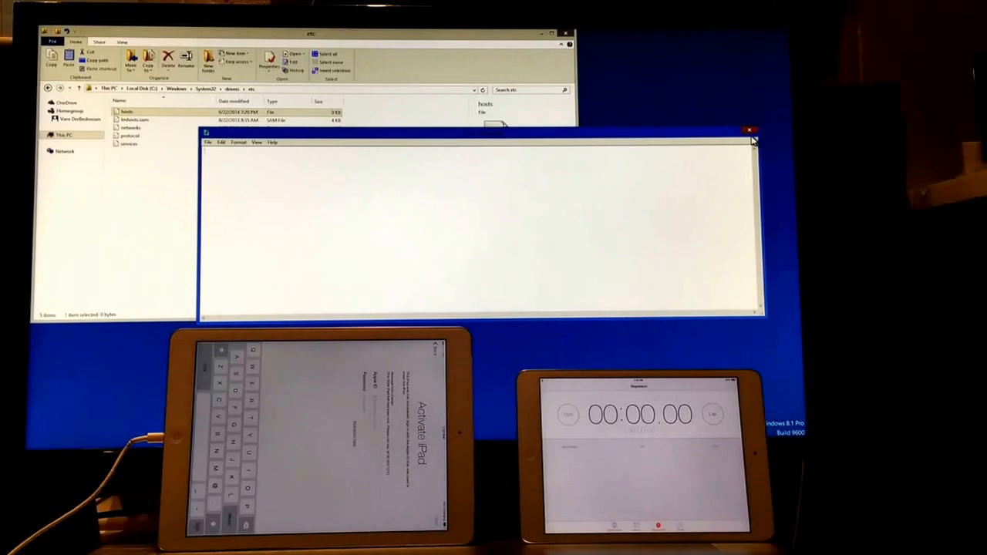
left_click(749, 130)
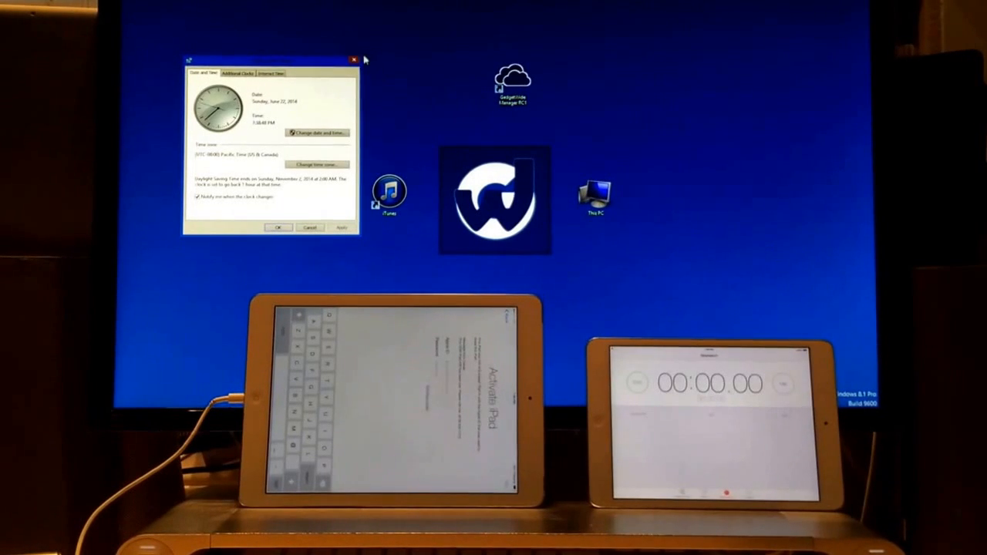
left_click(354, 60)
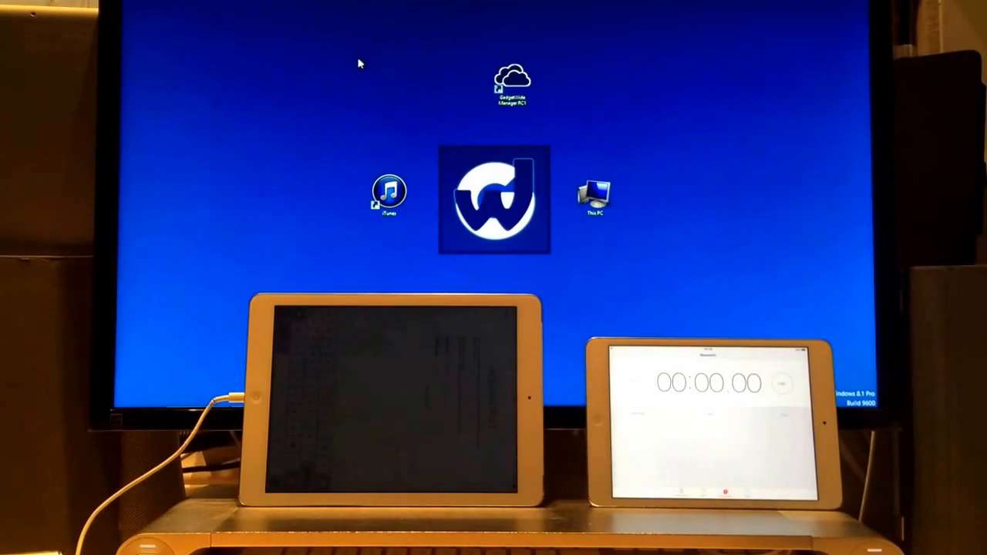
mouse_move(364, 72)
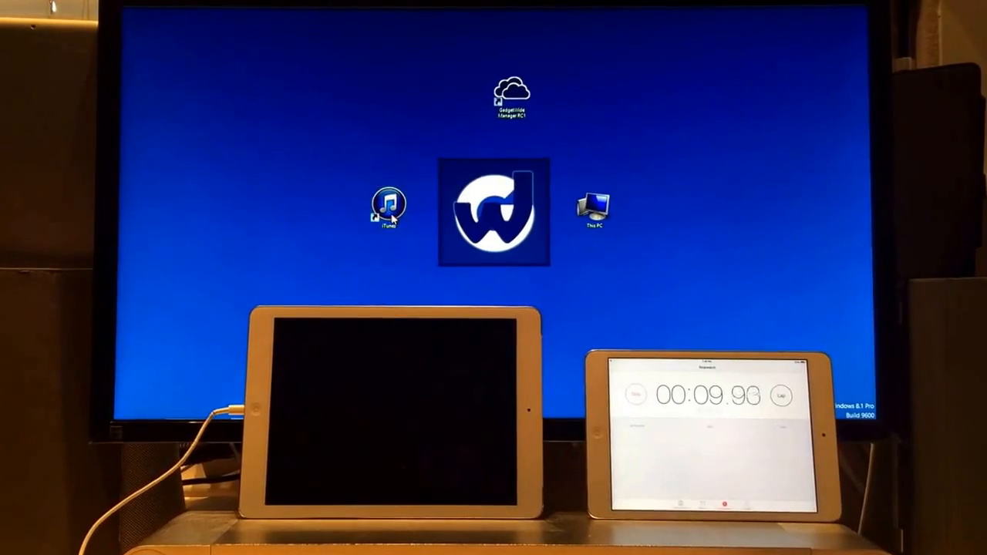
double_click(389, 208)
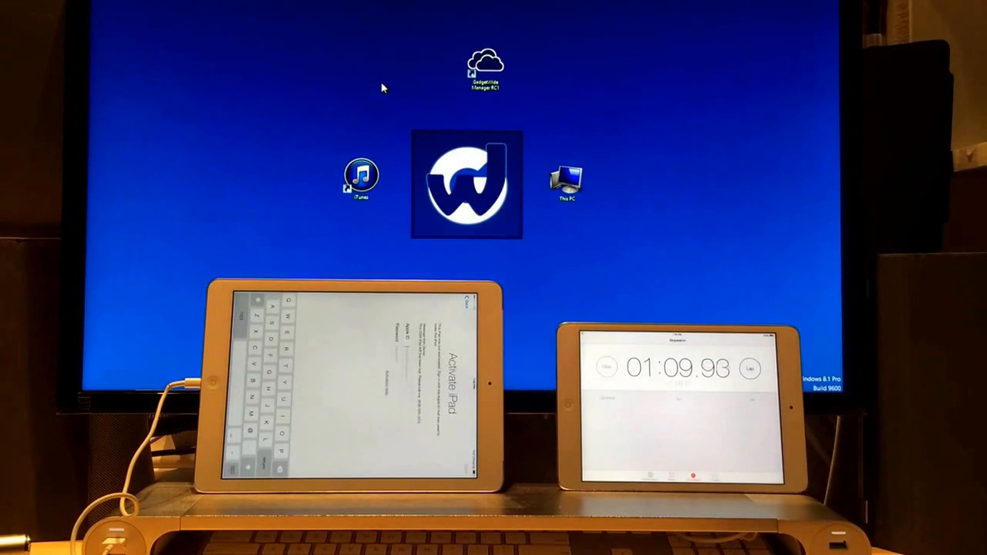
mouse_move(633, 138)
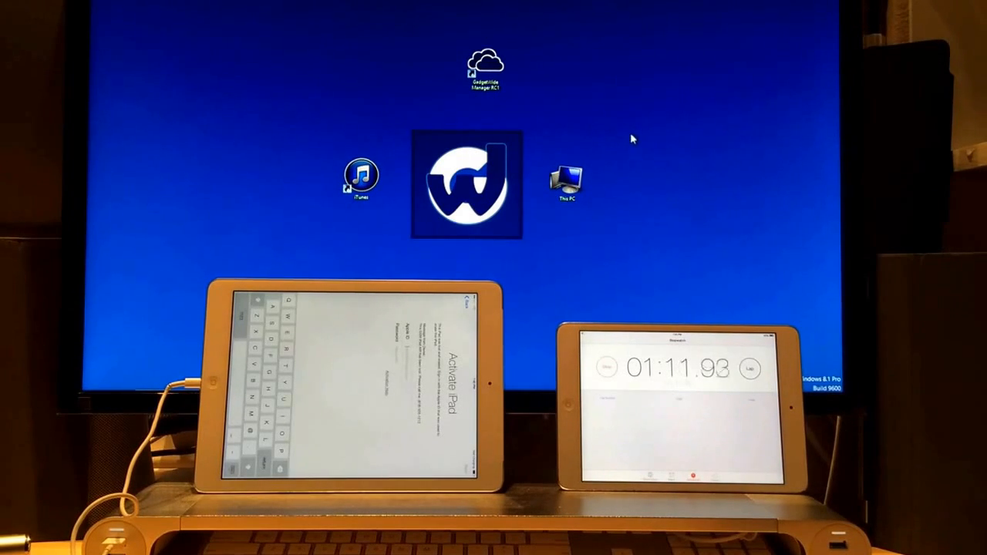
Step: Let the GadgetWide launcher reach 100% with 'Initialization Complete' shown
left_click(484, 64)
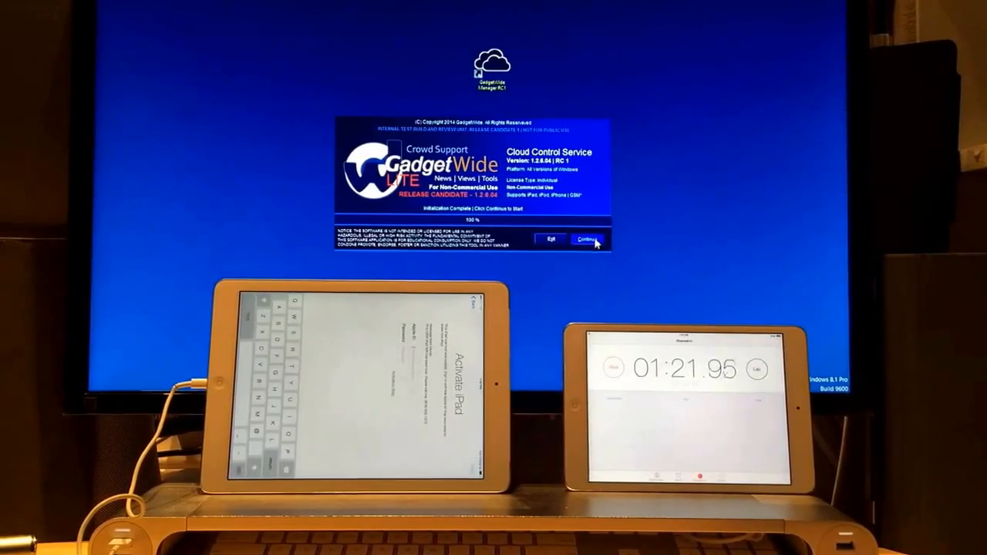
left_click(586, 240)
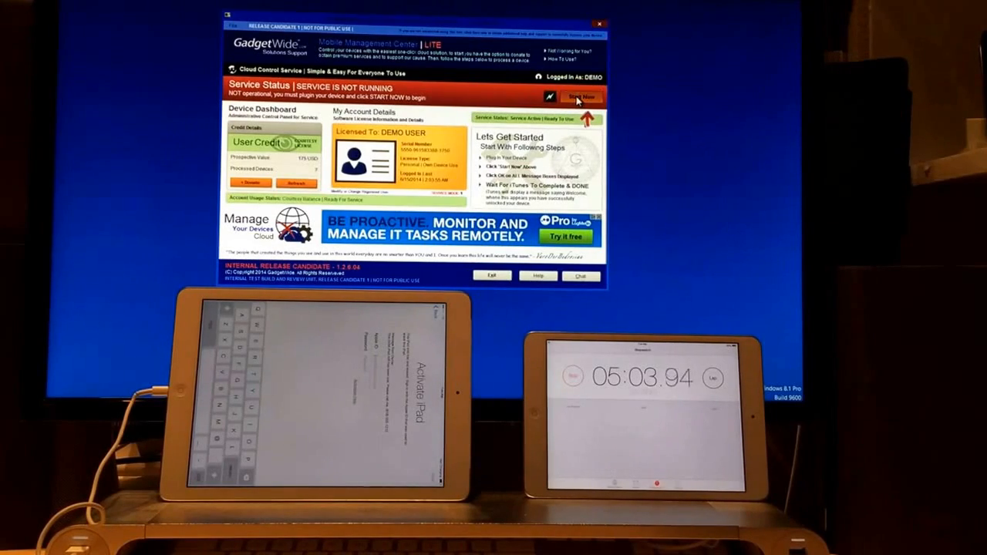
Step: Start the activation bypass service until the status reads 'SERVICE IS NOW RUNNING'
left_click(581, 97)
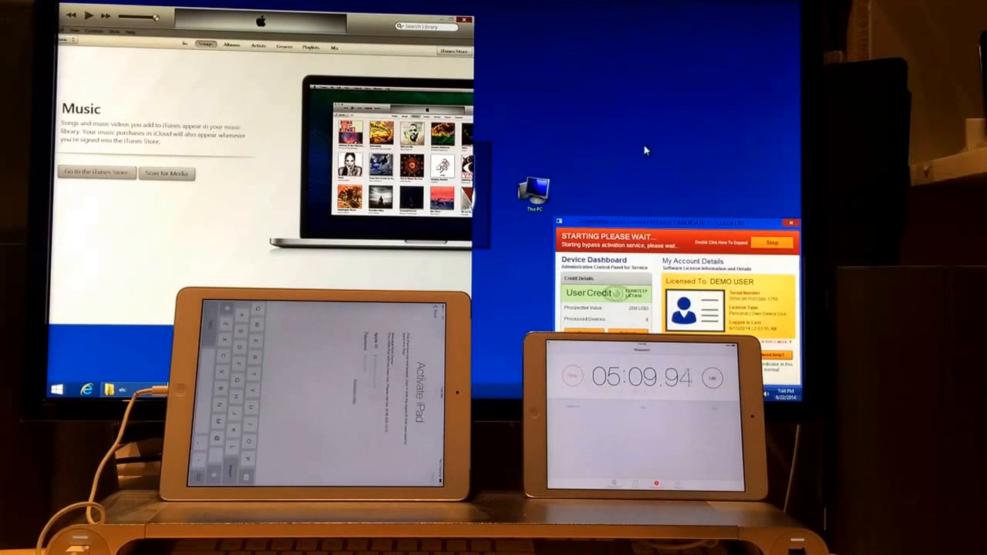
mouse_move(653, 173)
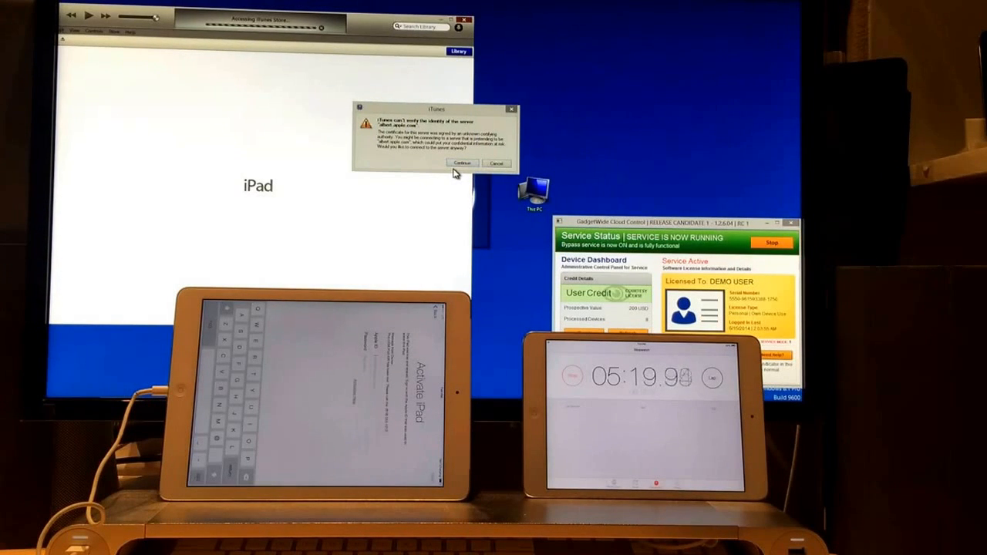
Step: Continue past the albert.apple.com certificate warning to connect to the unverified server
left_click(461, 164)
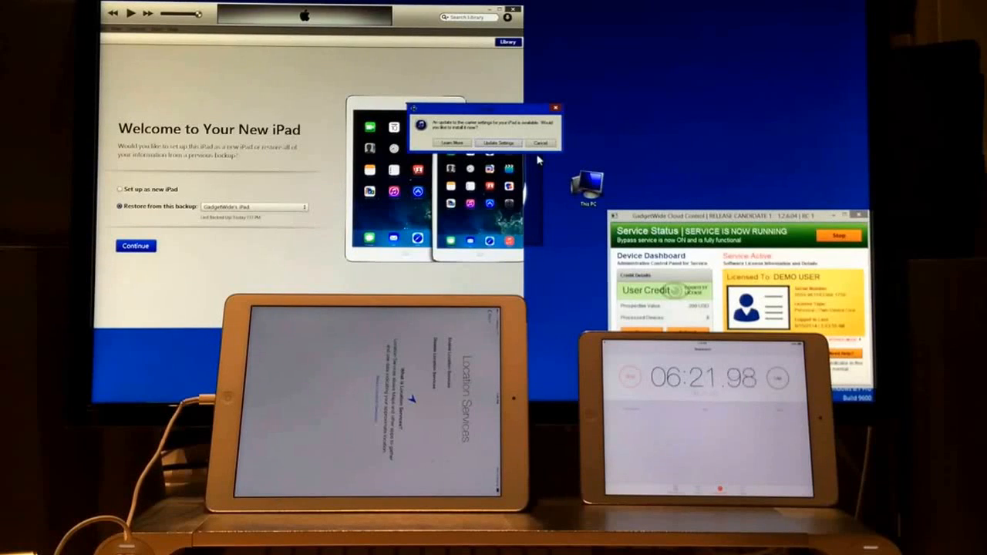
Step: Cancel the iTunes carrier settings update prompt
left_click(496, 143)
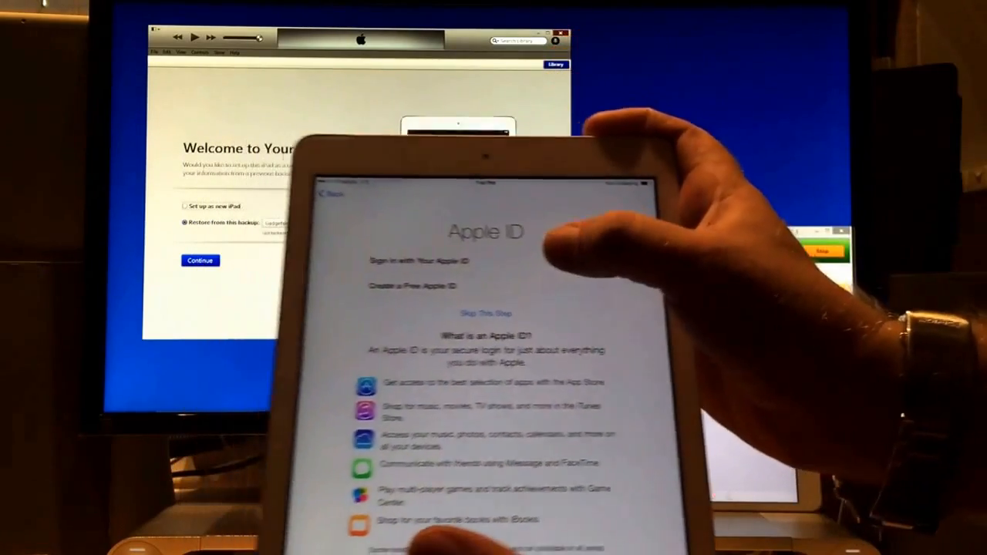
Step: Skip signing in with an Apple ID during iPad setup
left_click(485, 312)
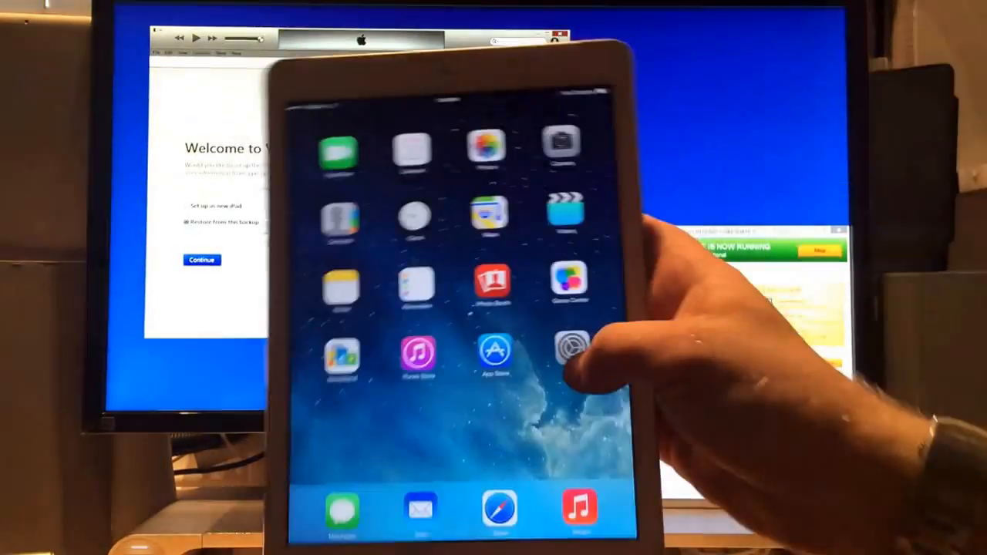
left_click(571, 352)
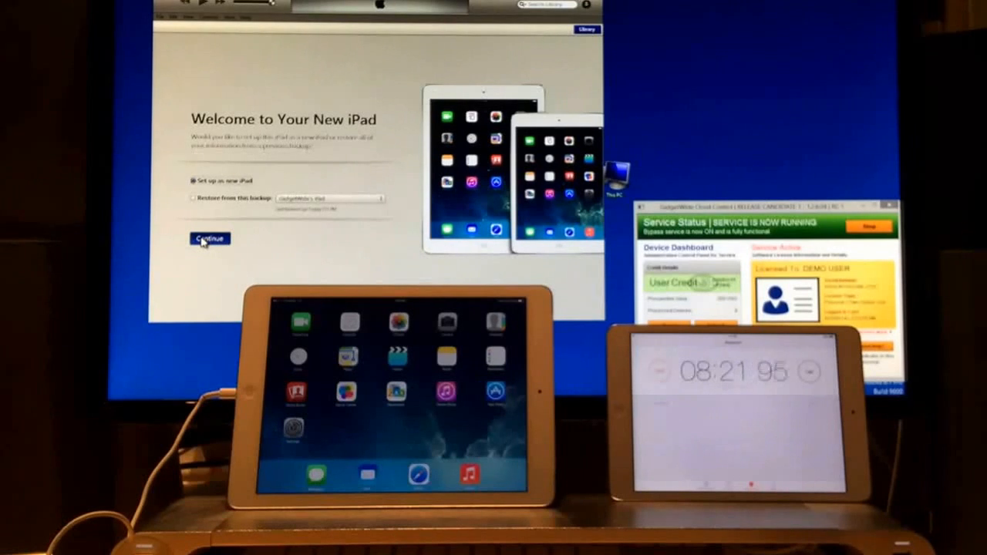
Step: Confirm 'Set up as new iPad' on the Welcome to Your New iPad screen
left_click(209, 238)
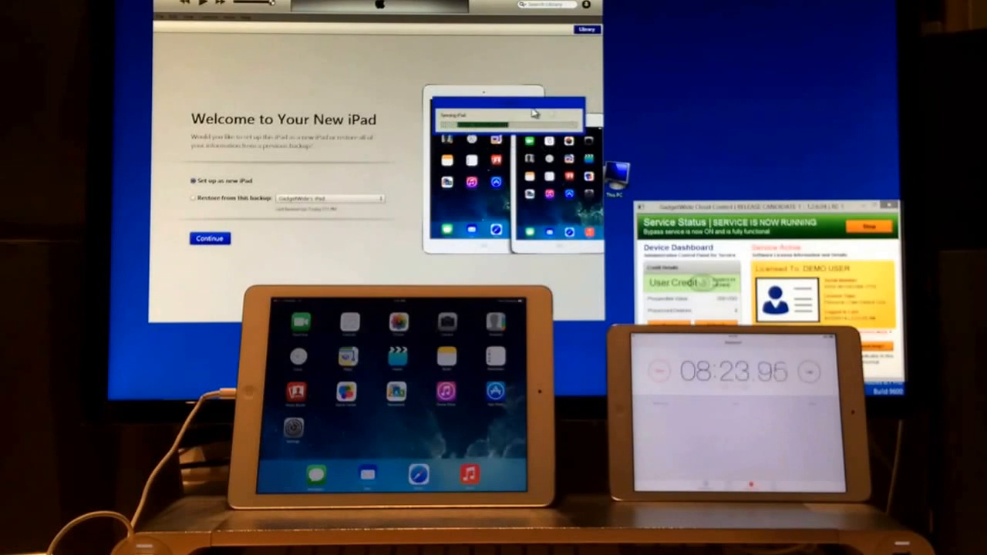